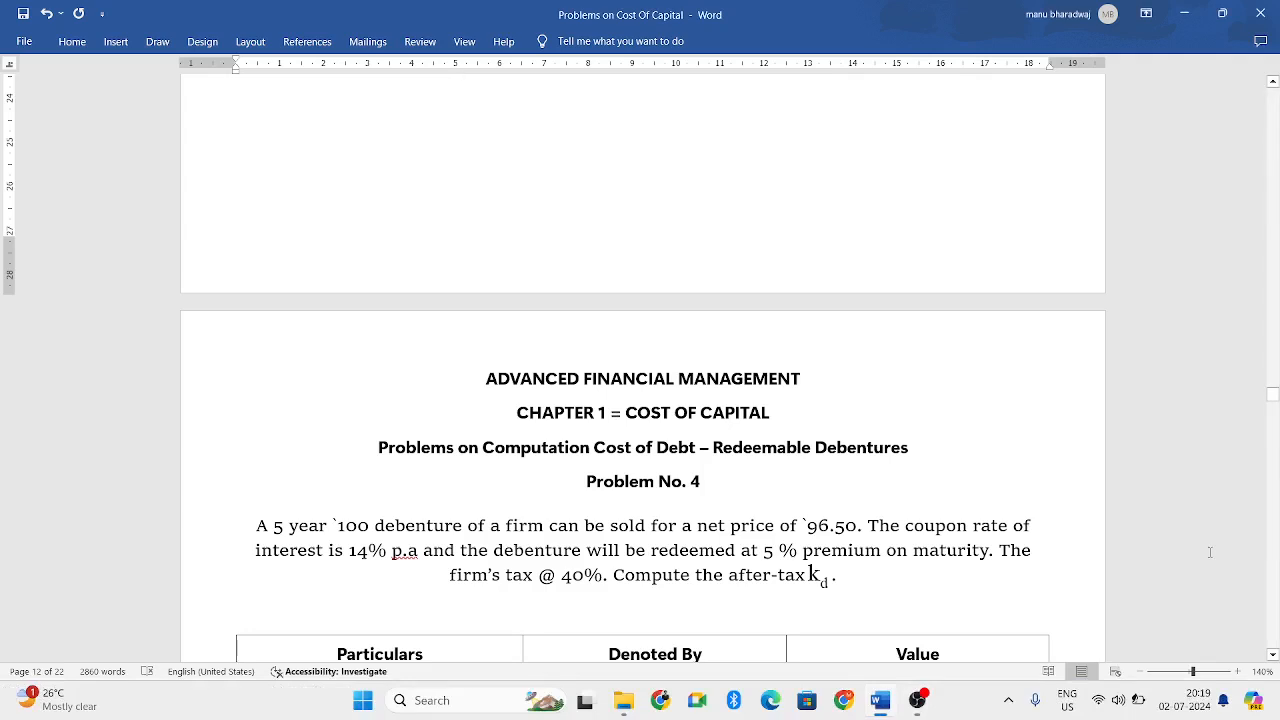
Scroll to page 13 showing Problem No. 4 and its Particulars, symbols and values table.
click(644, 612)
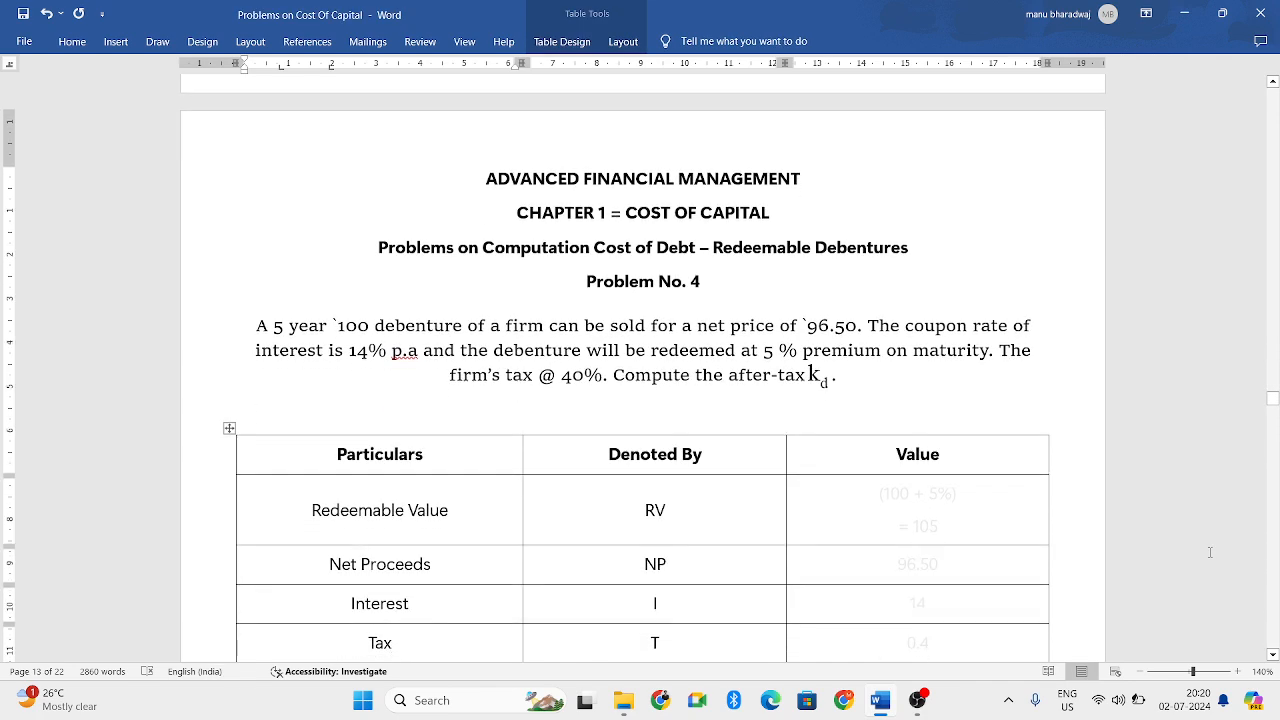
click(392, 644)
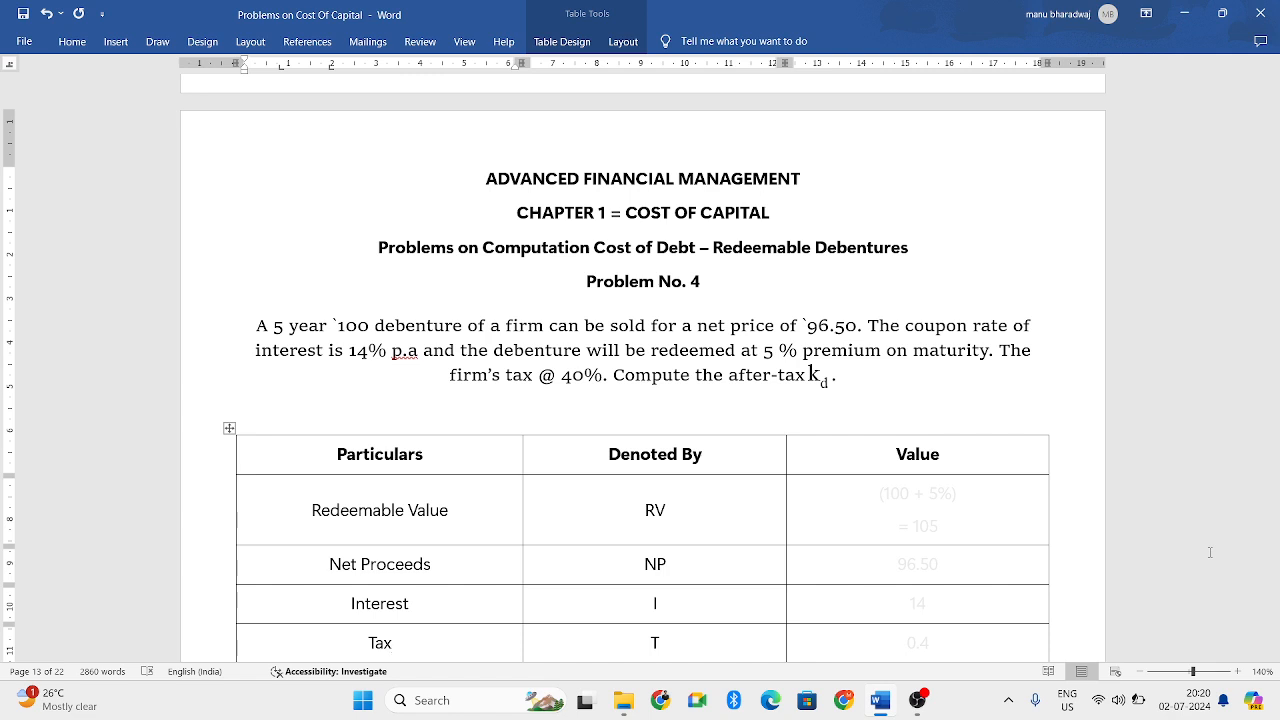
click(390, 642)
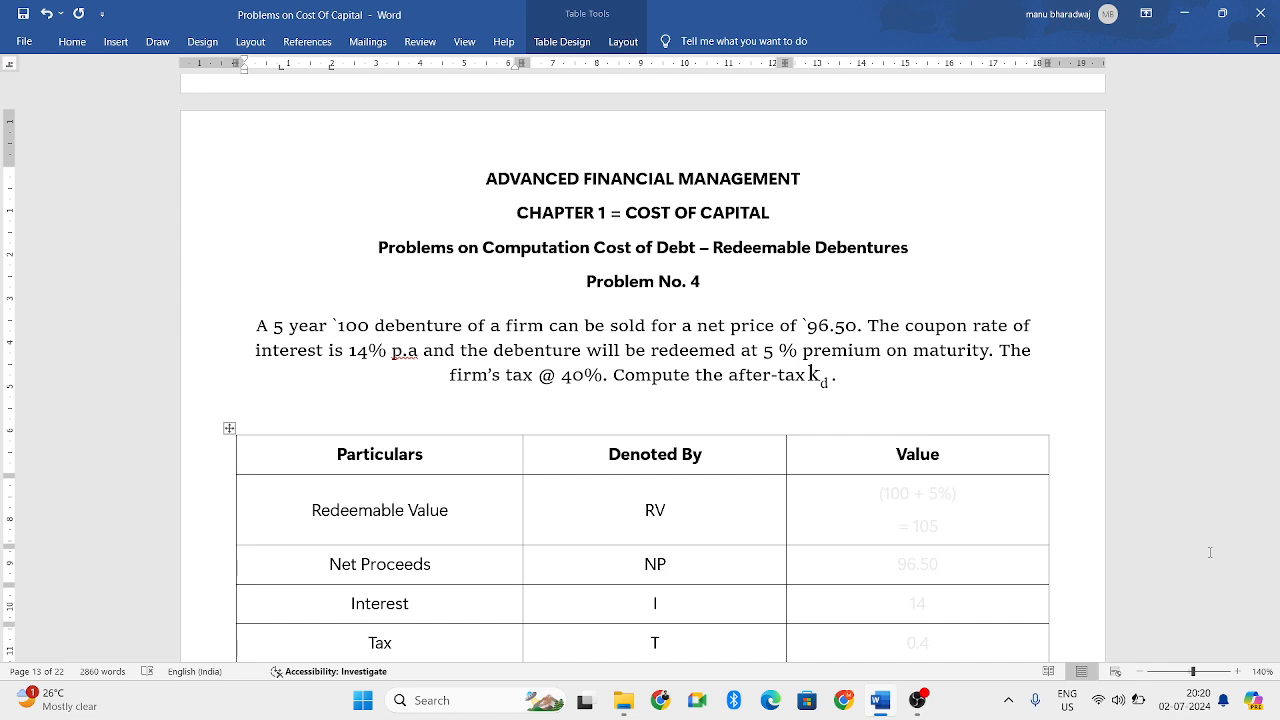
click(392, 642)
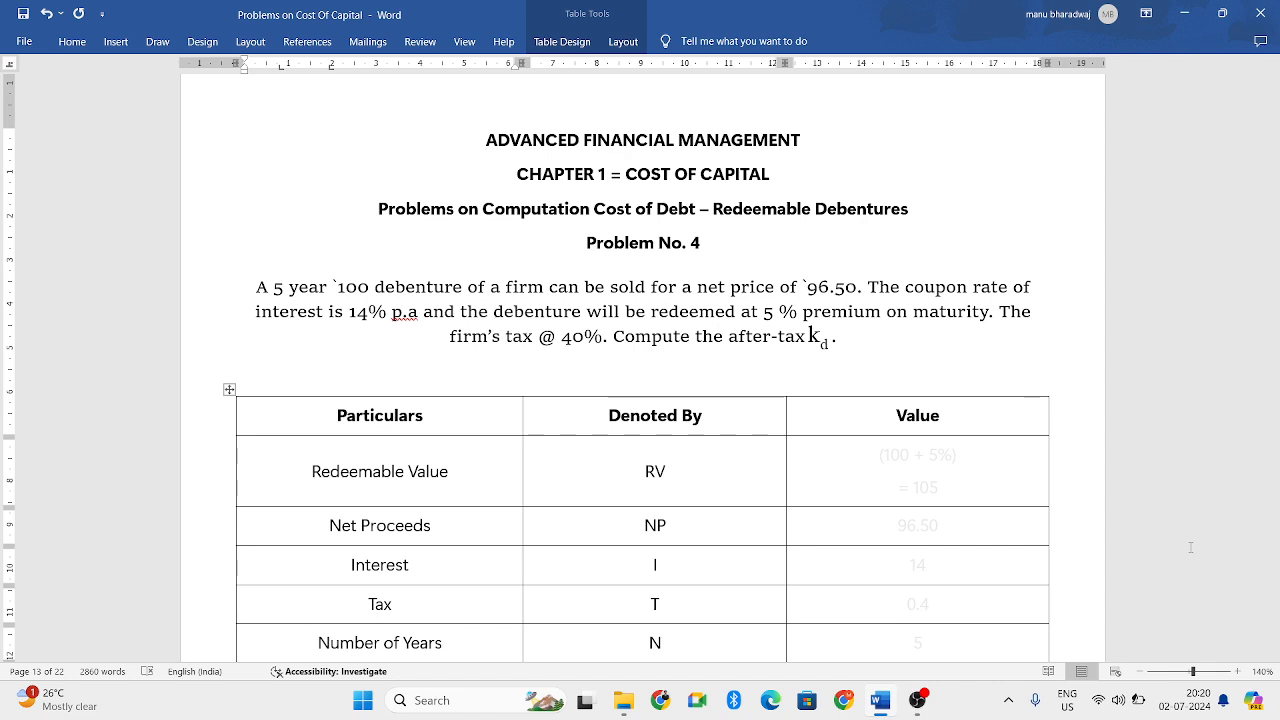
click(442, 642)
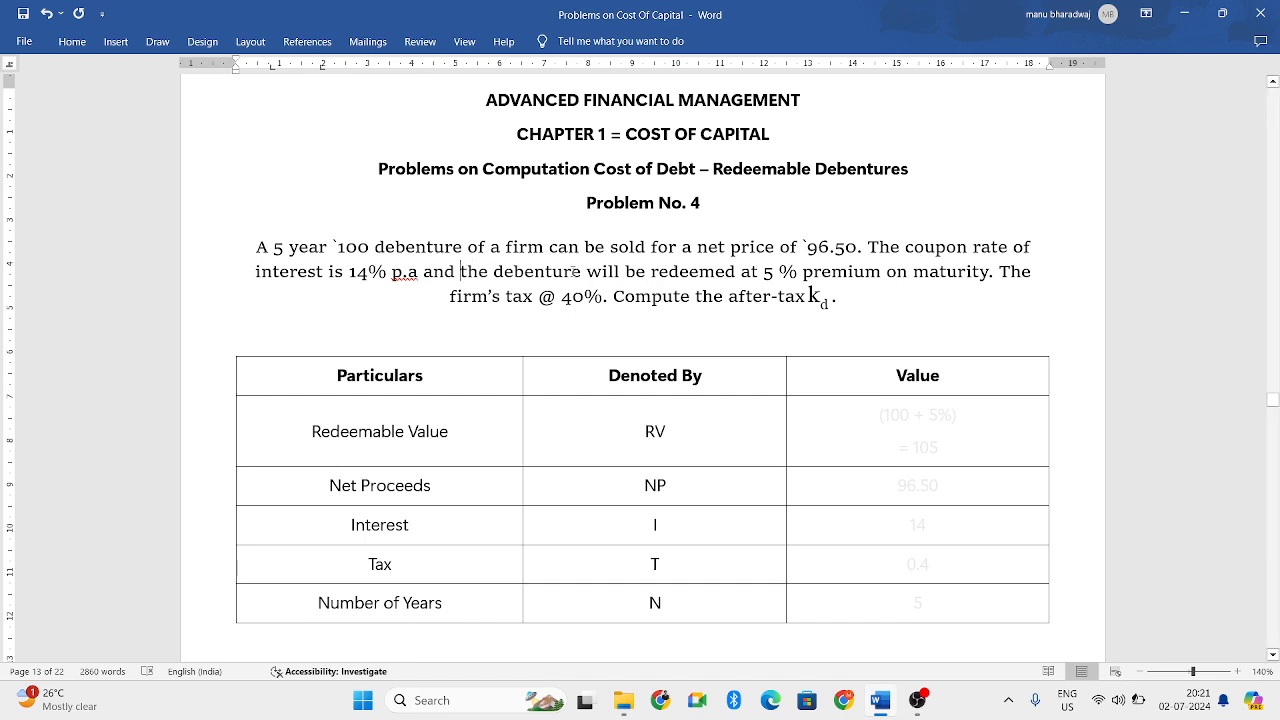
Highlight 'redeemed at 5 % premium' in yellow and show Redeemable Value (100 + 5%) = 105 in black.
drag(460, 272, 884, 272)
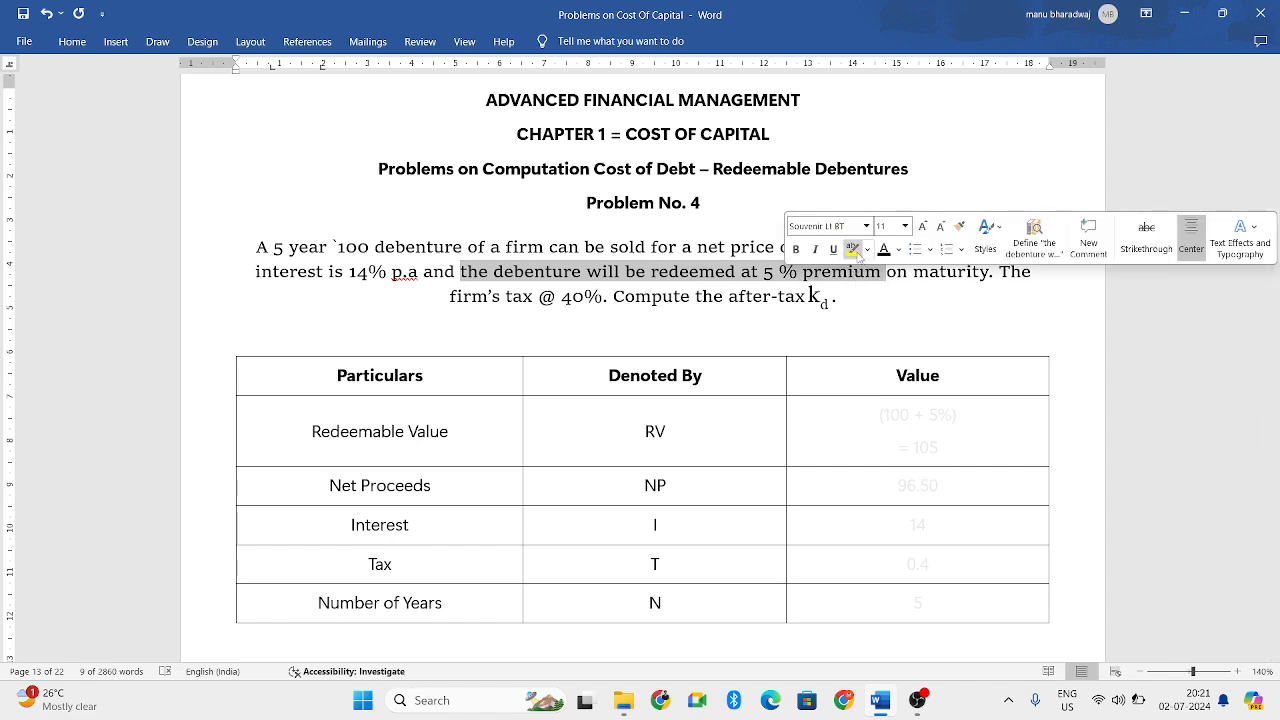
click(852, 248)
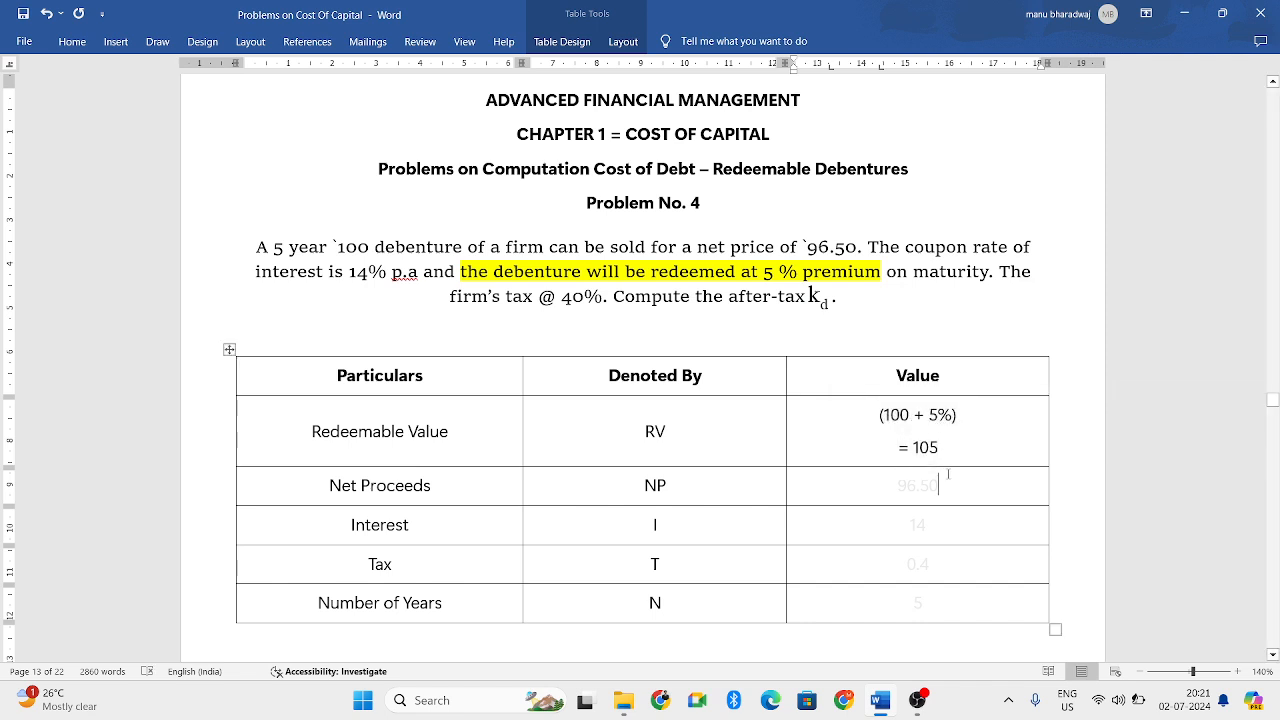
double_click(352, 246)
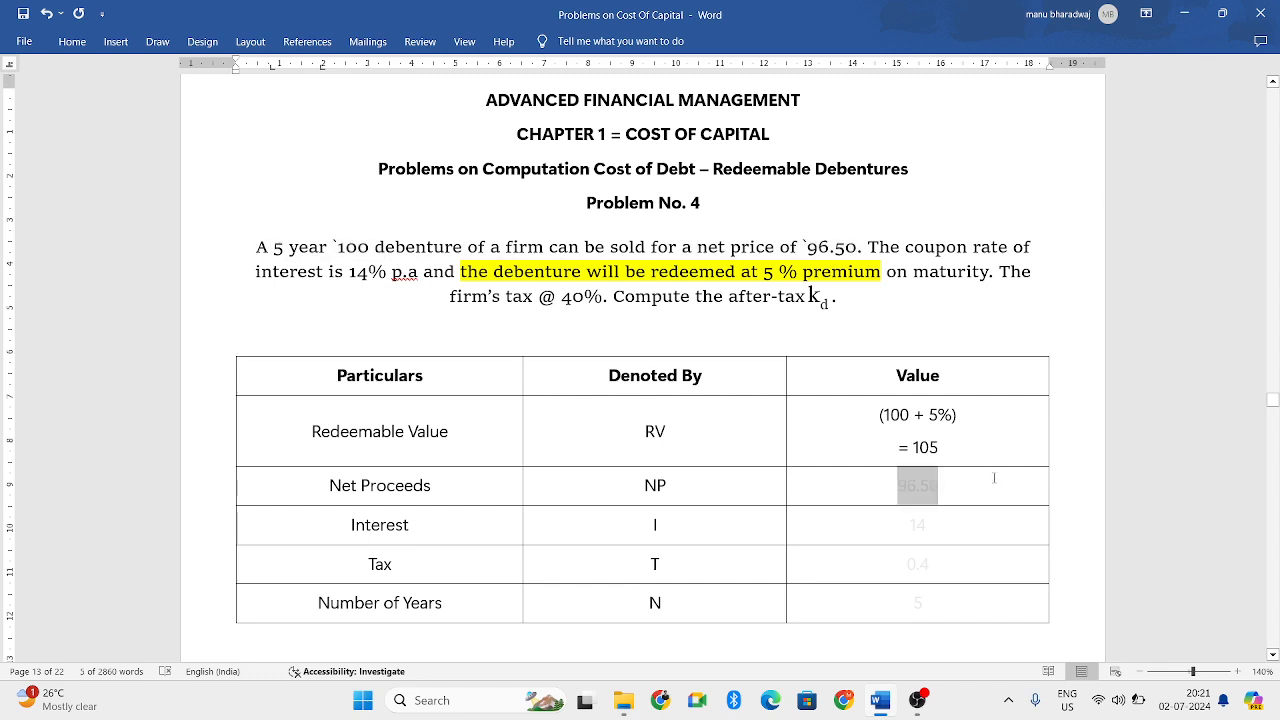
Show Net Proceeds 96.50, Interest 14, Tax 0.4 and Years 5 in black in the Value column.
click(916, 486)
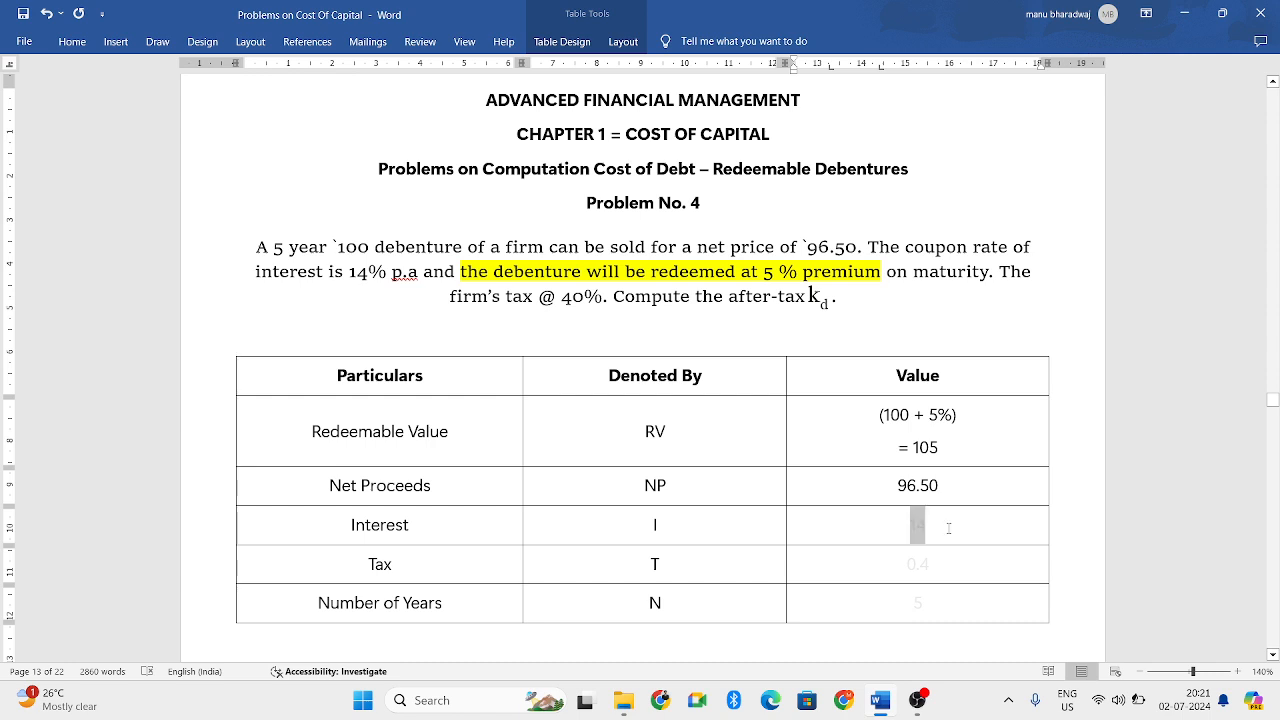
text(14)
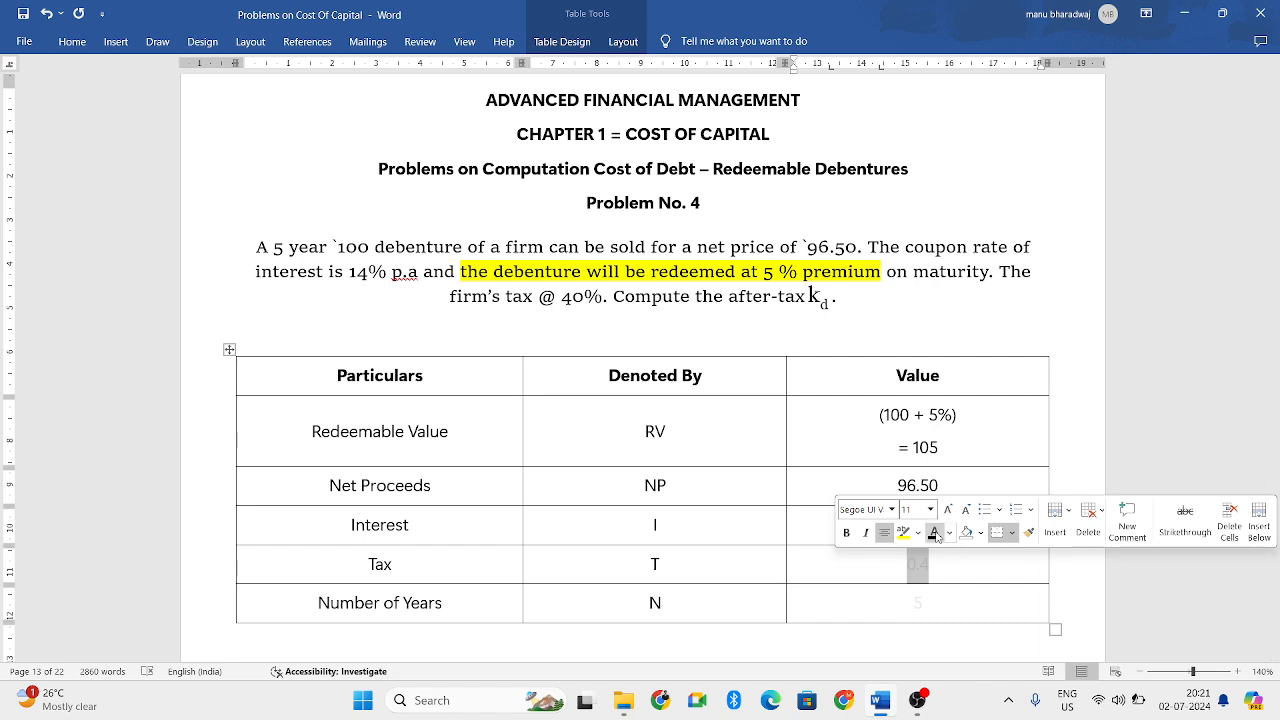
text(0.4)
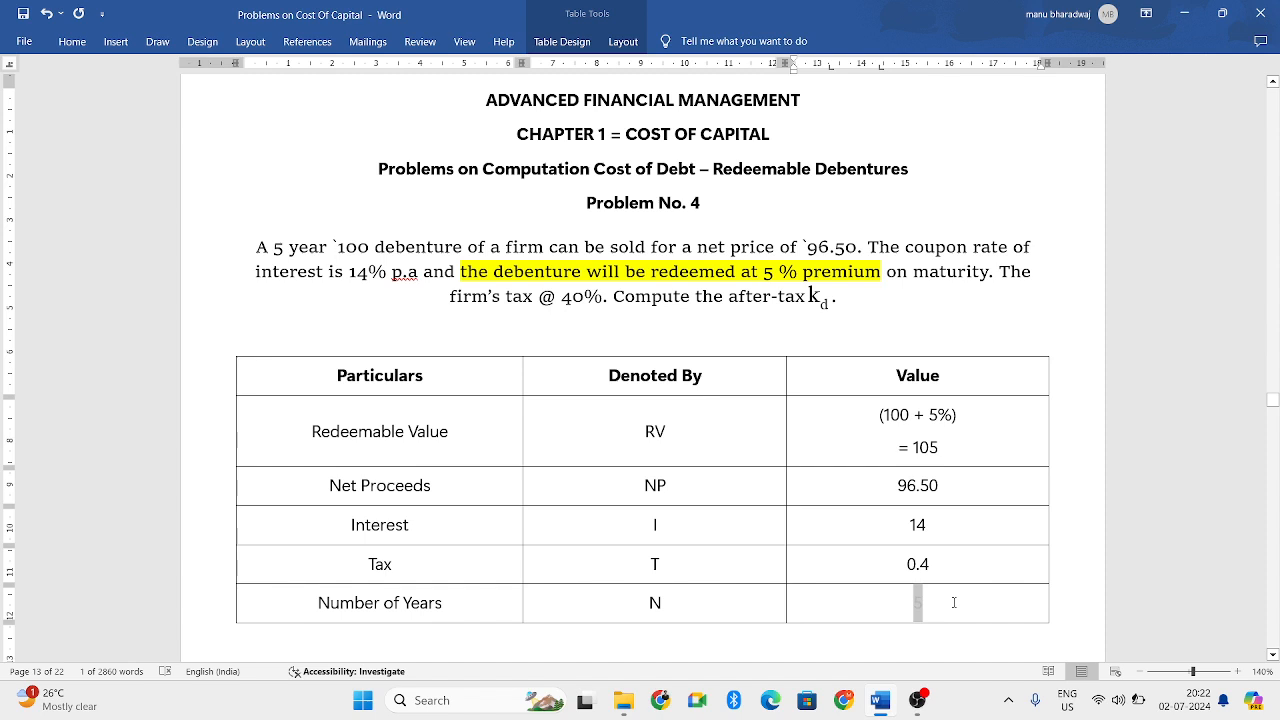
text(5)
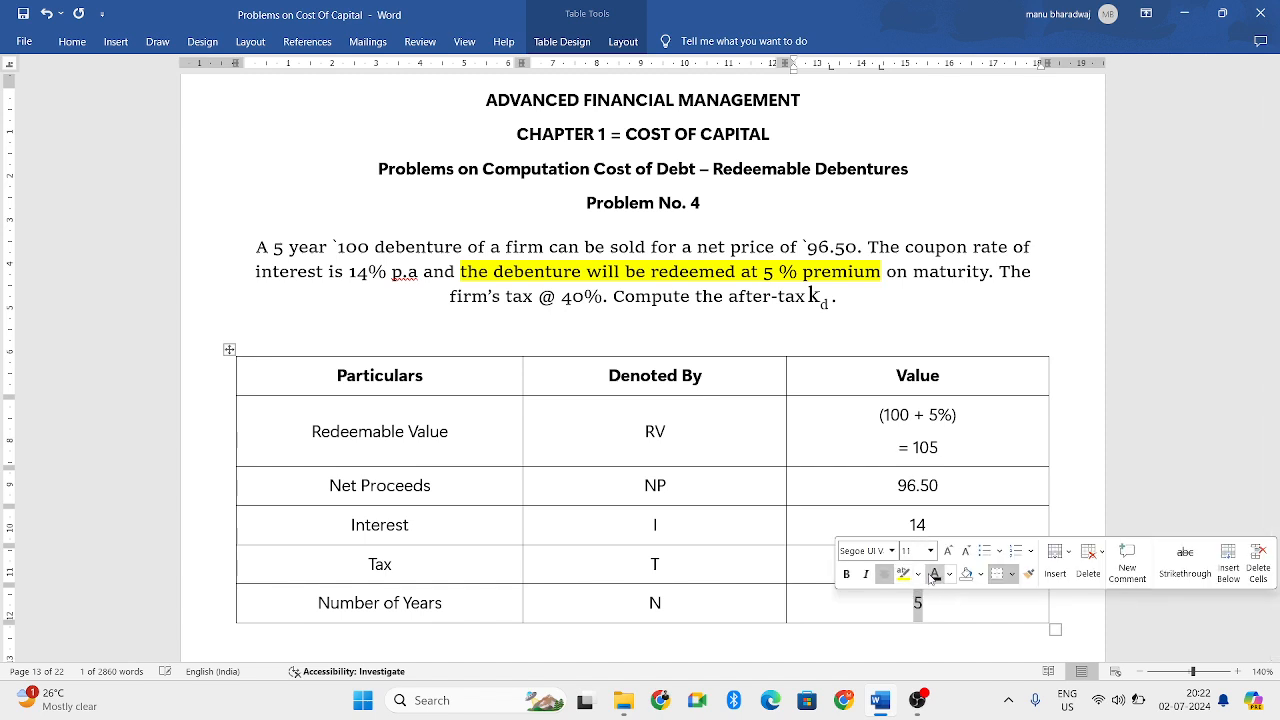
text(0.4)
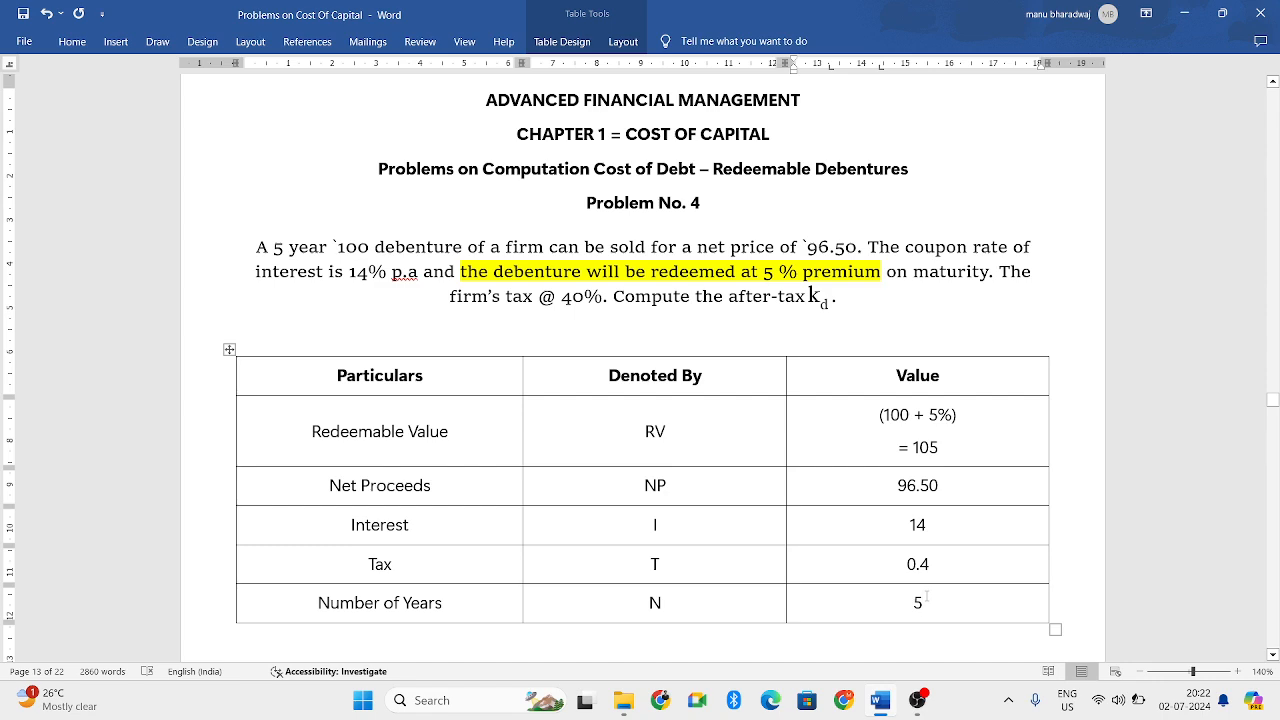
scroll(down, 3)
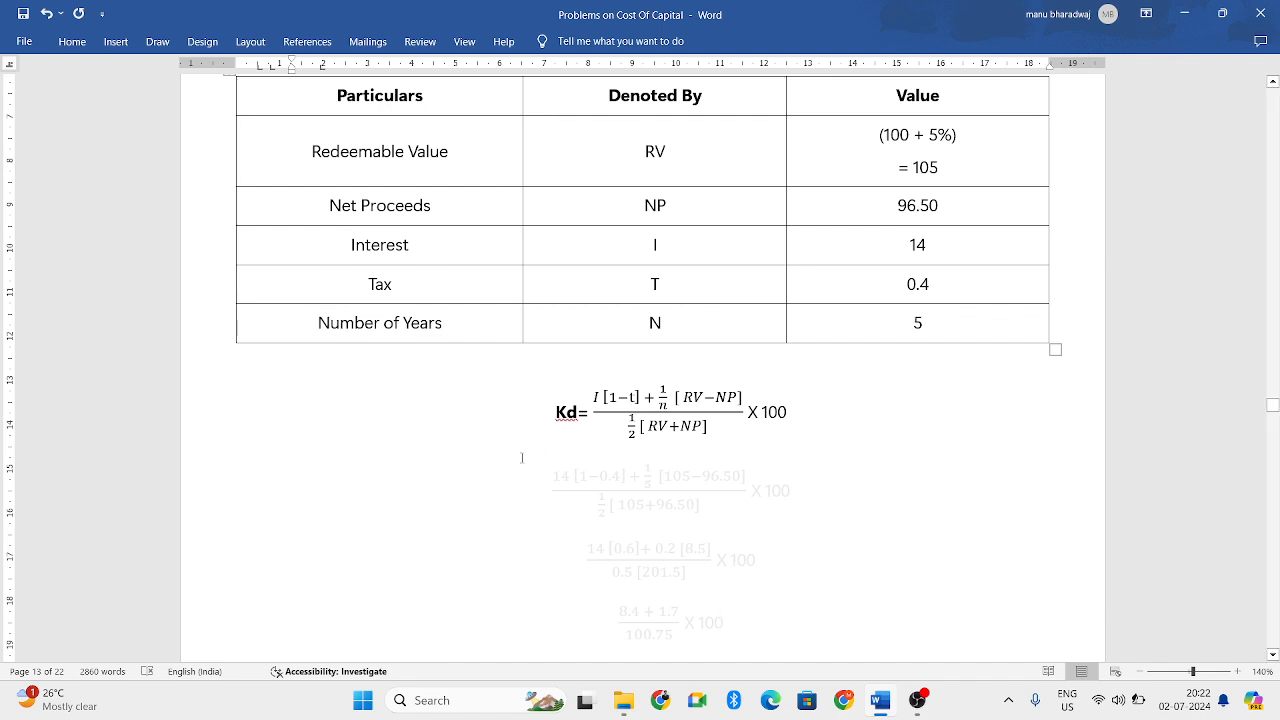
Show the first two Kd substitution steps in black, down to 14[0.6] + 0.2[8.5] over 0.5[201.5] × 100.
click(664, 412)
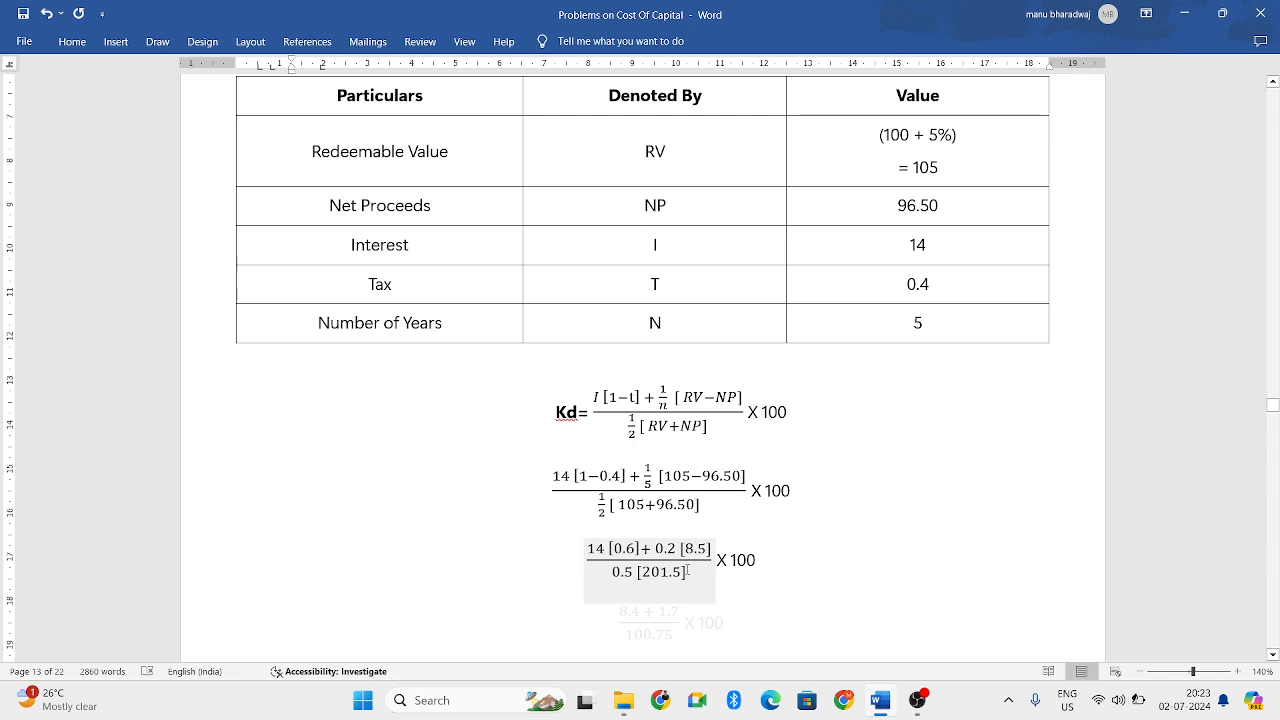
scroll(down, 3)
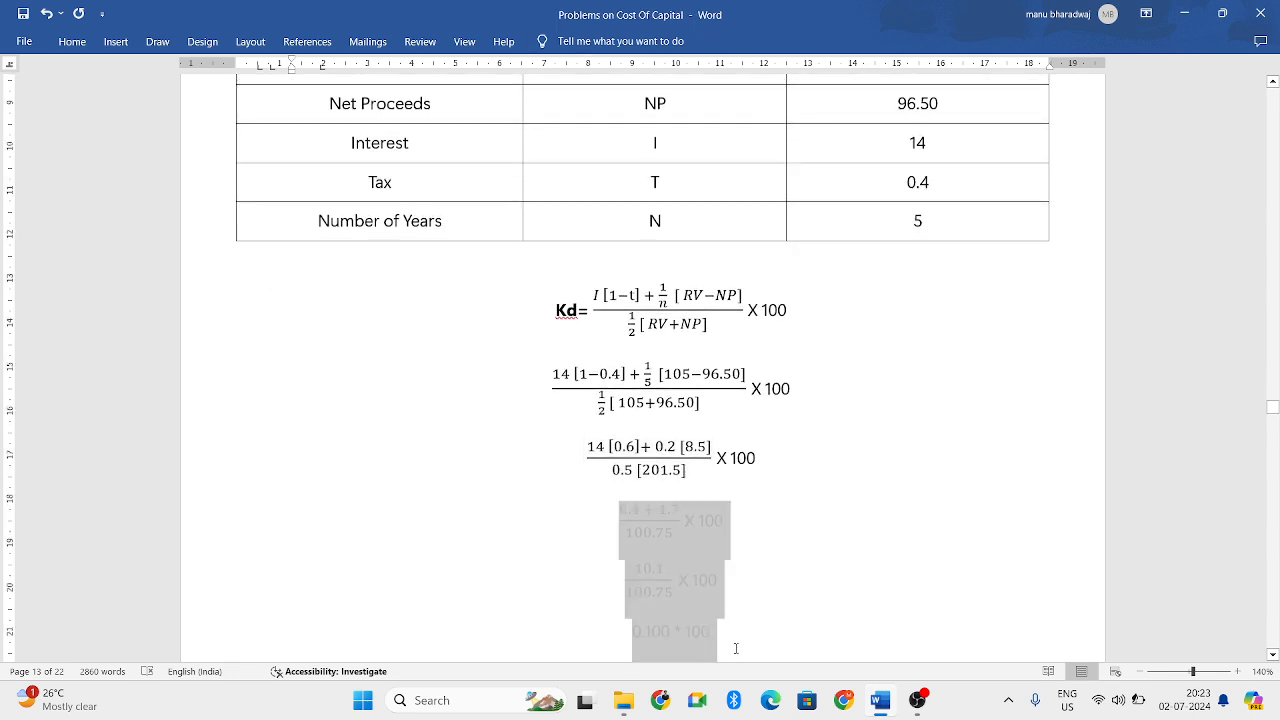
Show 8.4 + 1.7 over 100.75, 10.1 over 100.75 and 0.100 * 100 in black, selecting the Cost of Debt line.
right_click(650, 476)
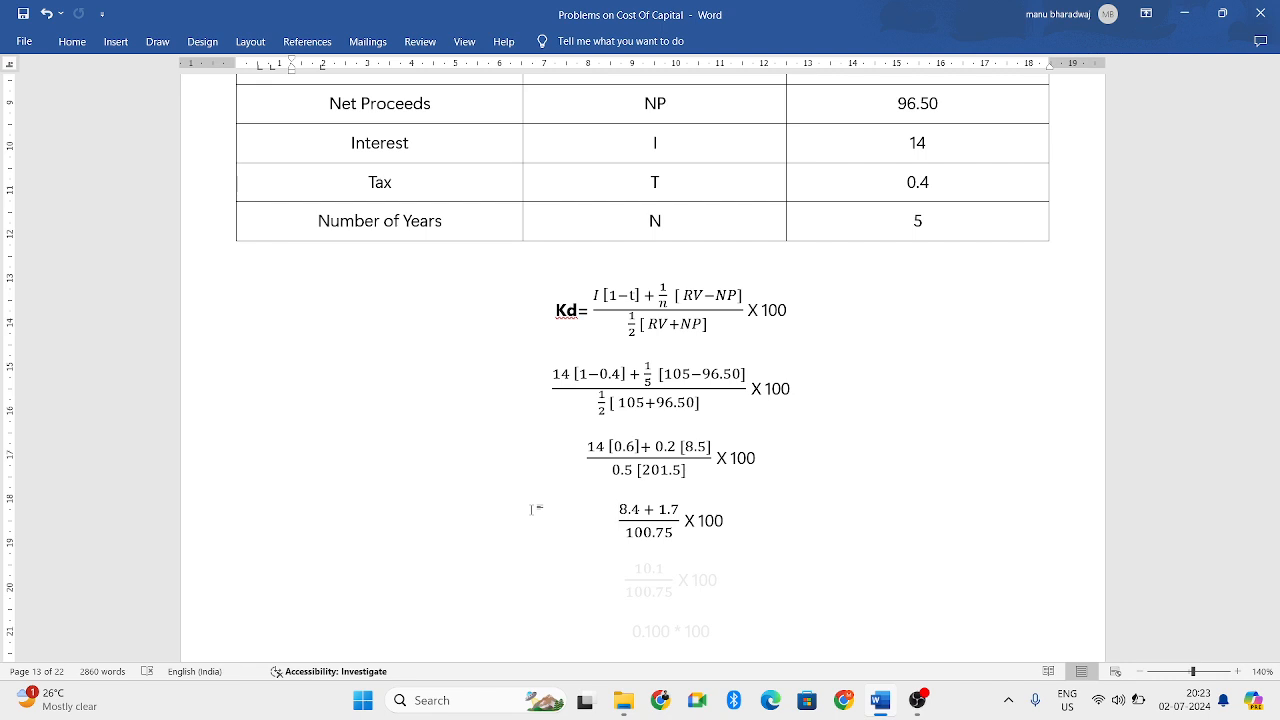
scroll(down, 3)
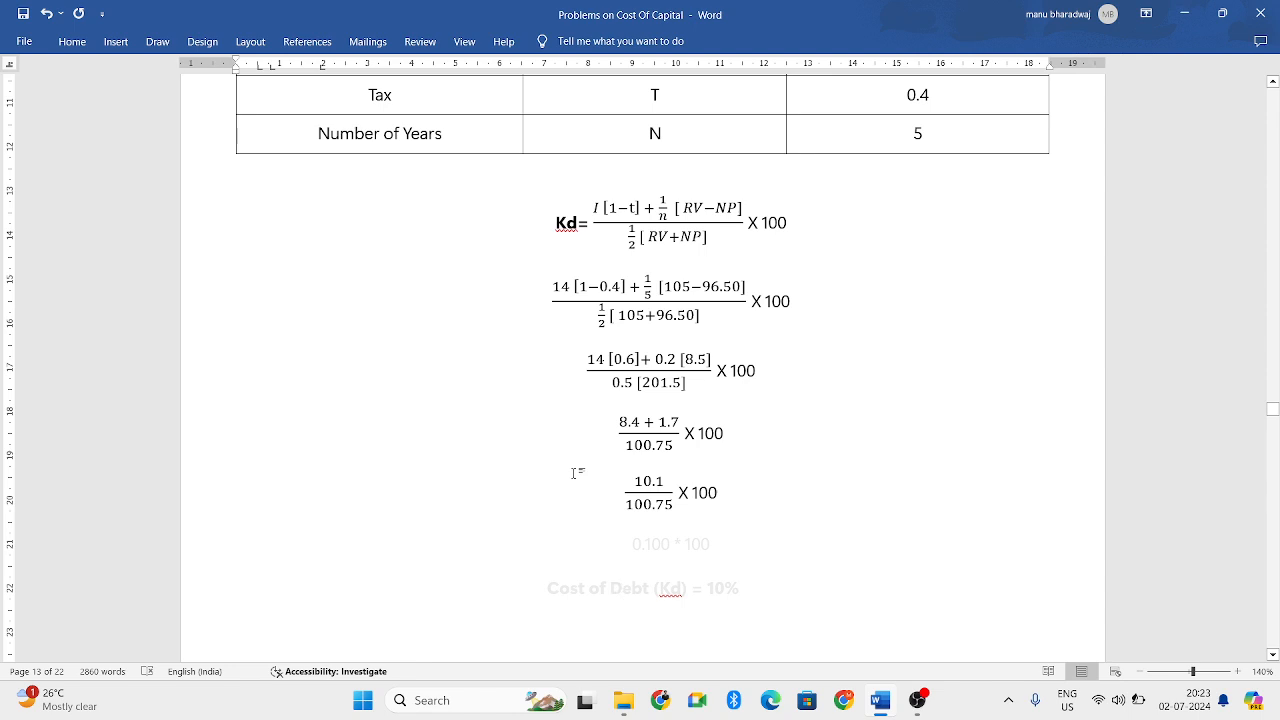
mouse_move(732, 538)
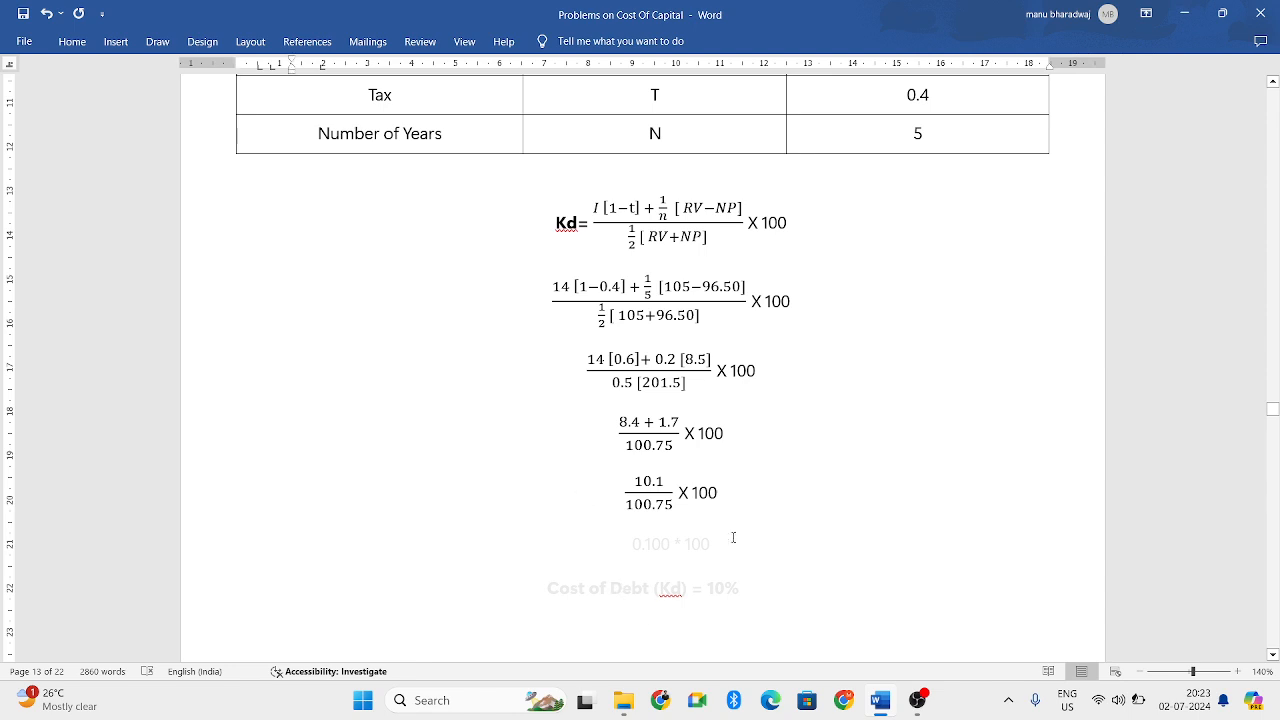
click(648, 492)
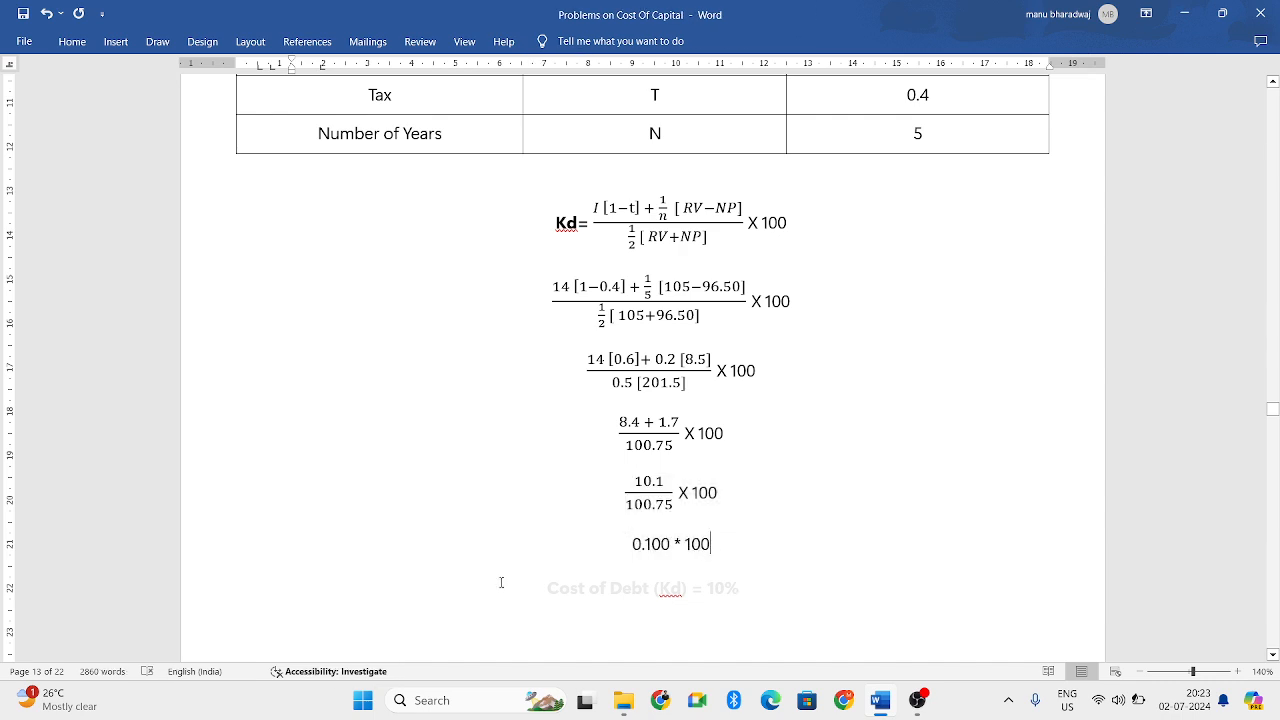
drag(548, 588, 738, 588)
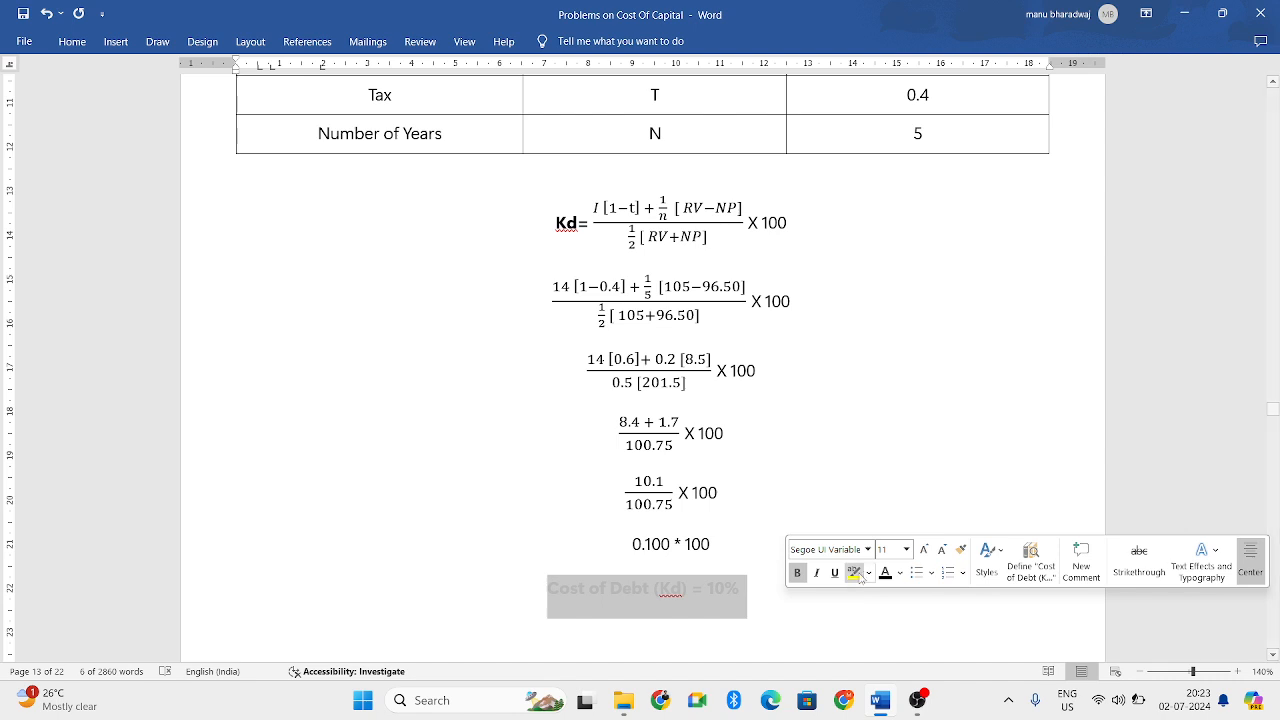